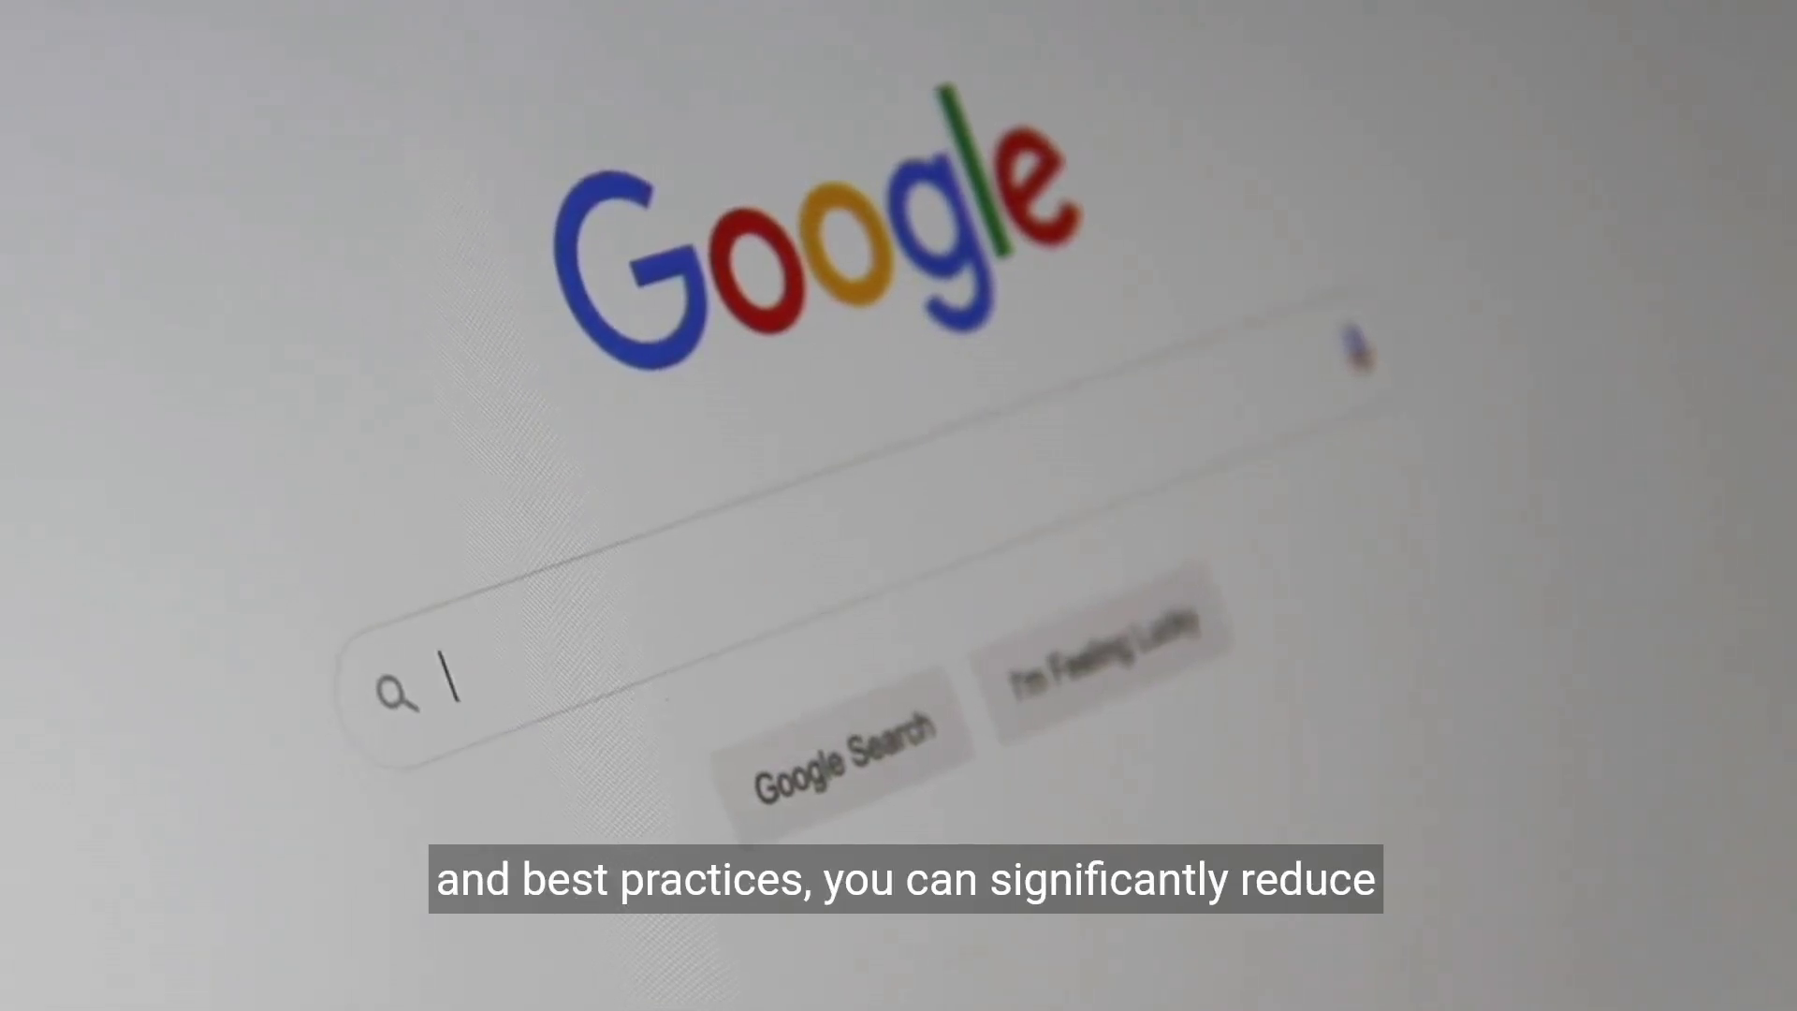
type("Search En")
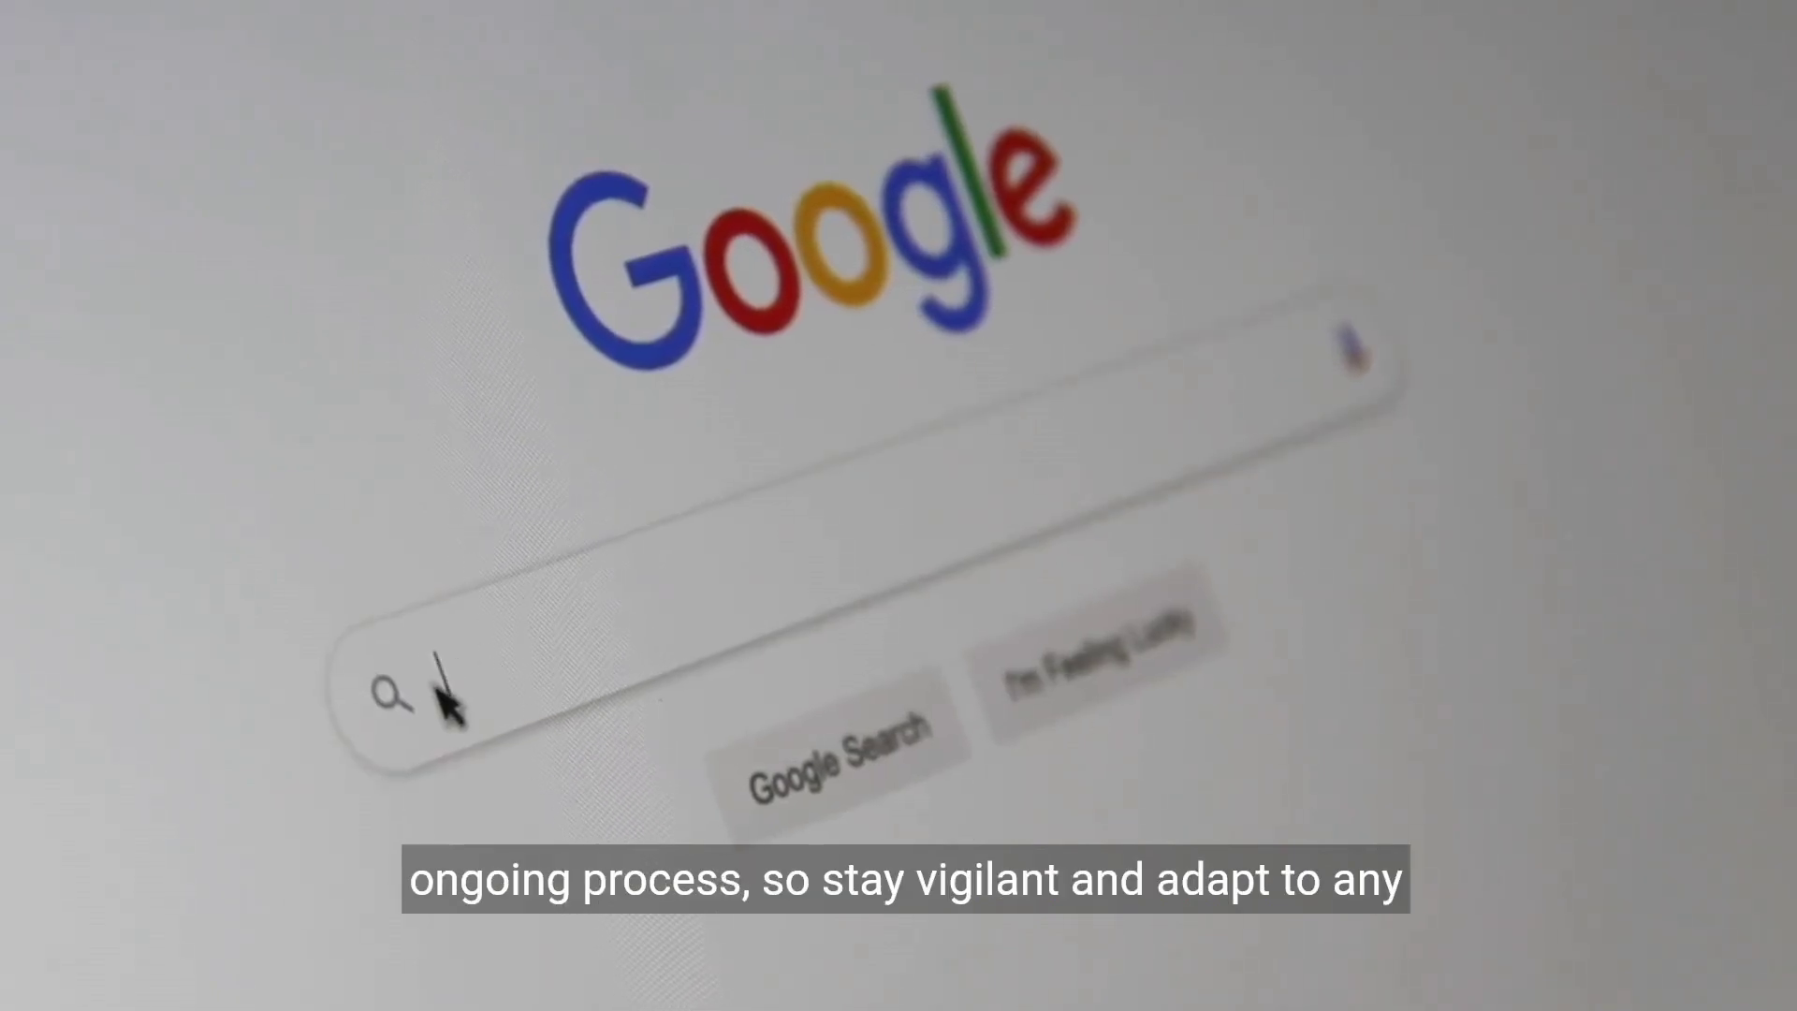
type("Search Engine")
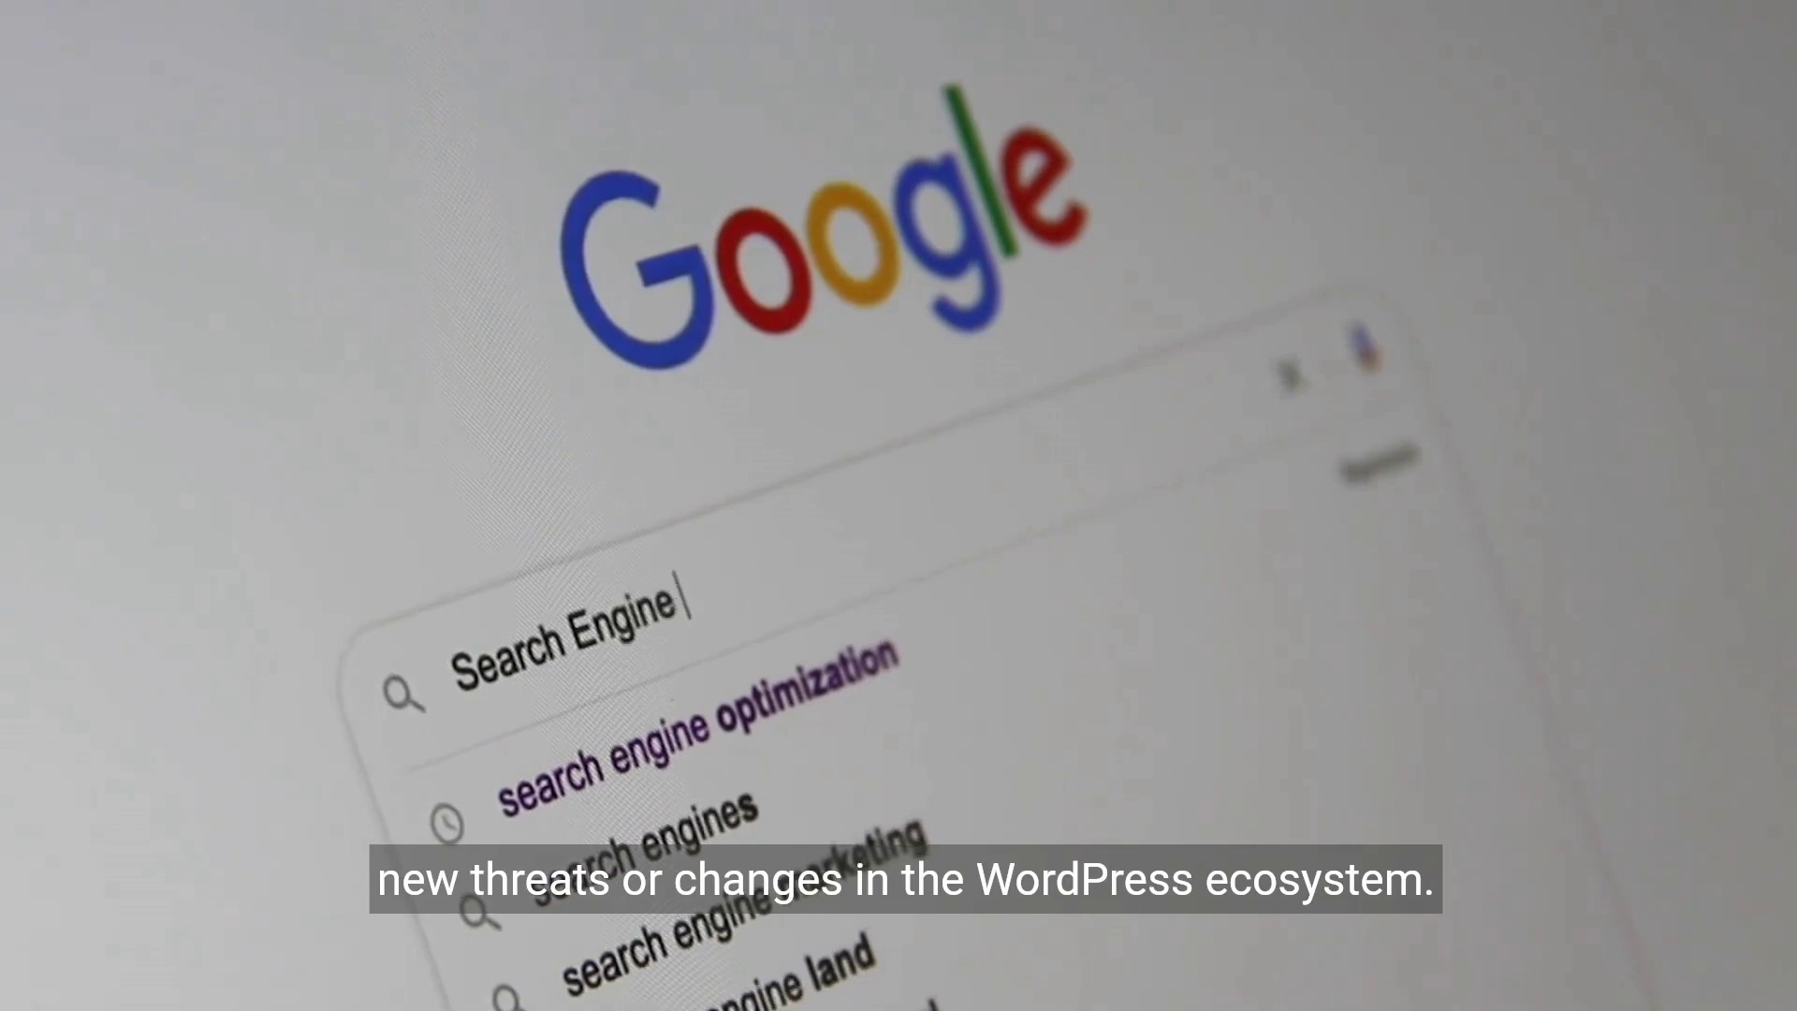
type("Optimiz")
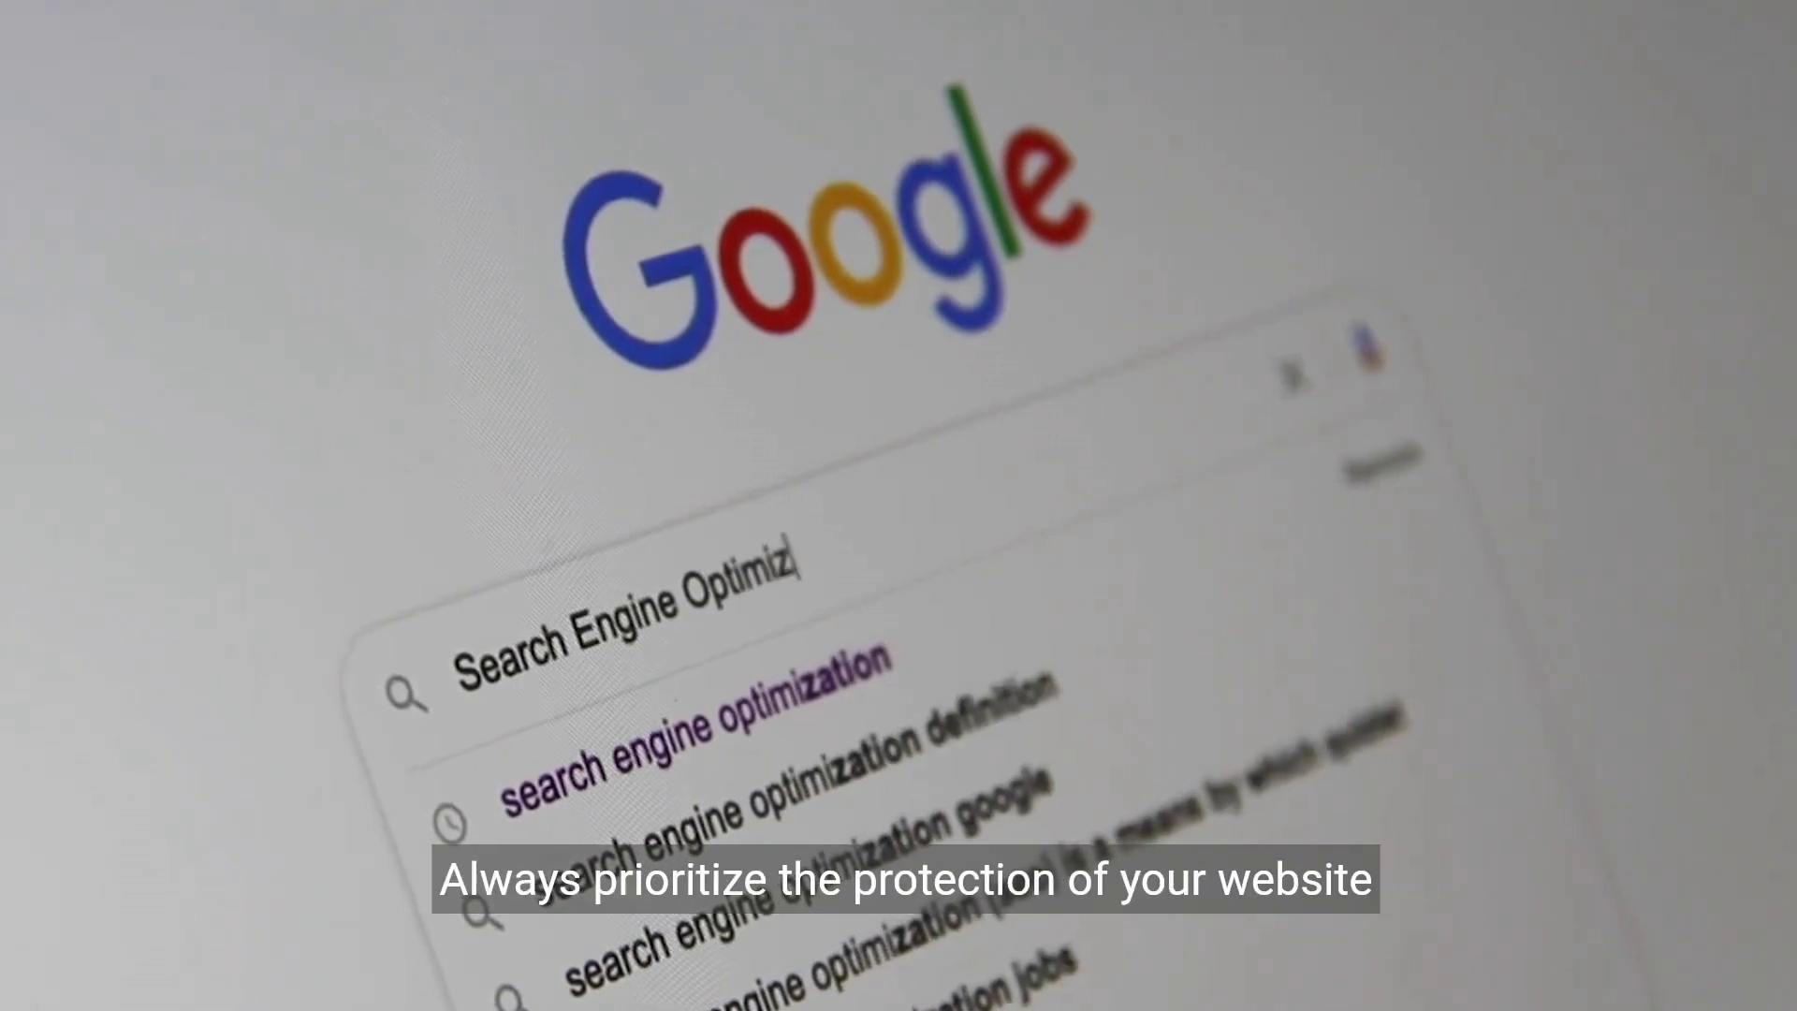